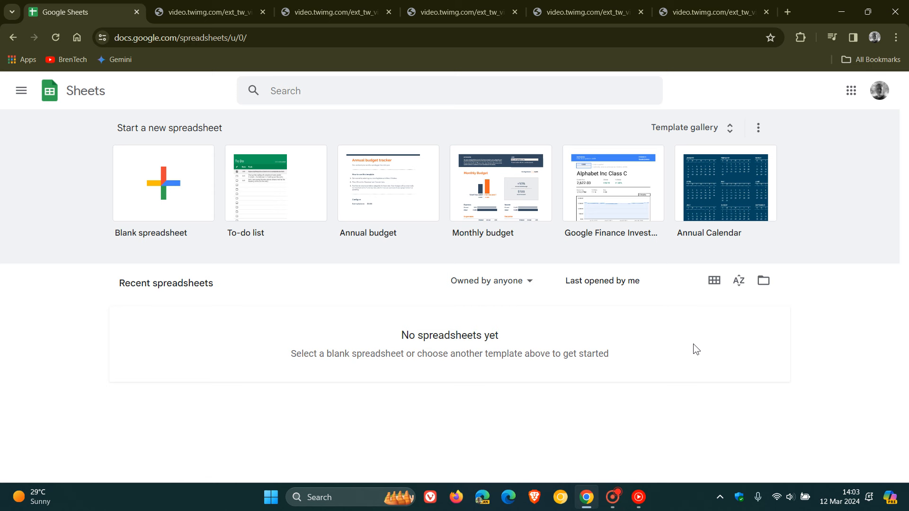
Step: Switch from the Sheets home page to the first demo video tab showing the insurance spreadsheet
{"action": "left_click", "coordinate": [208, 12]}
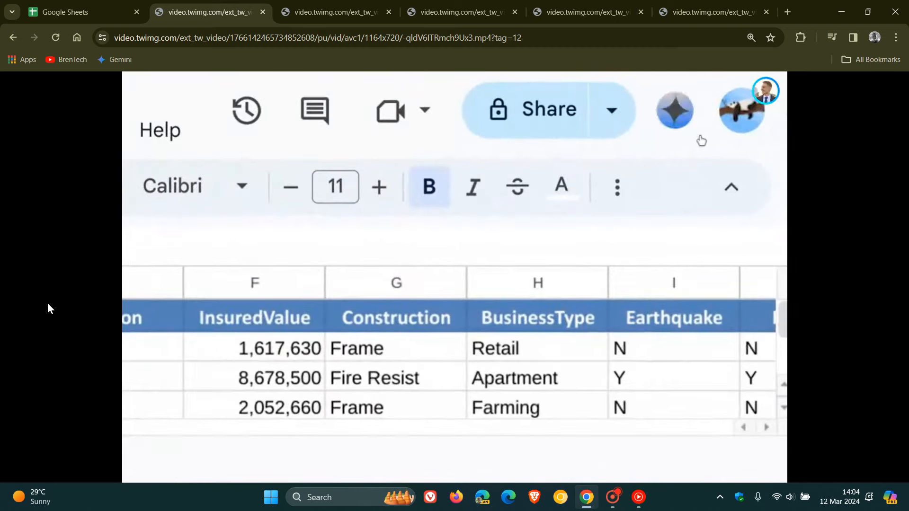
{"action": "mouse_move", "coordinate": [675, 110]}
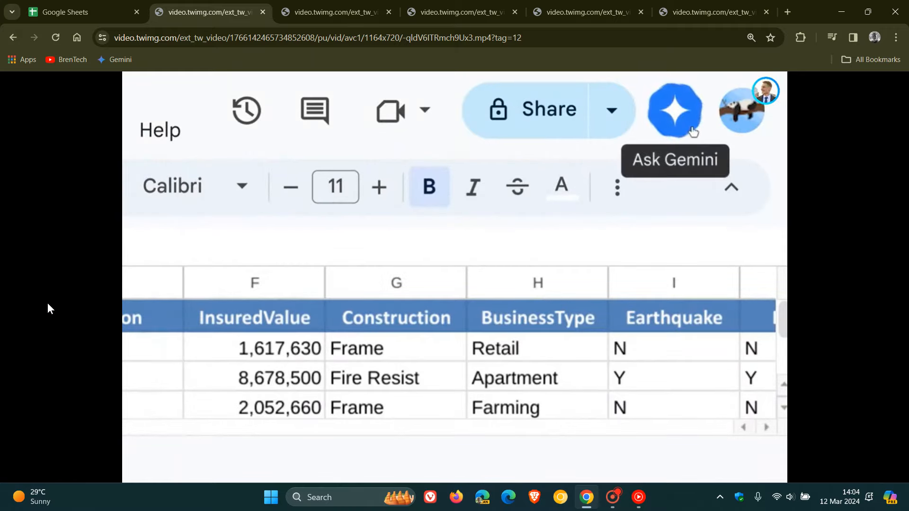
Step: Play the Gemini sidebar summary clip of the Insured Value sheet through to 0:14
{"action": "left_click", "coordinate": [673, 110]}
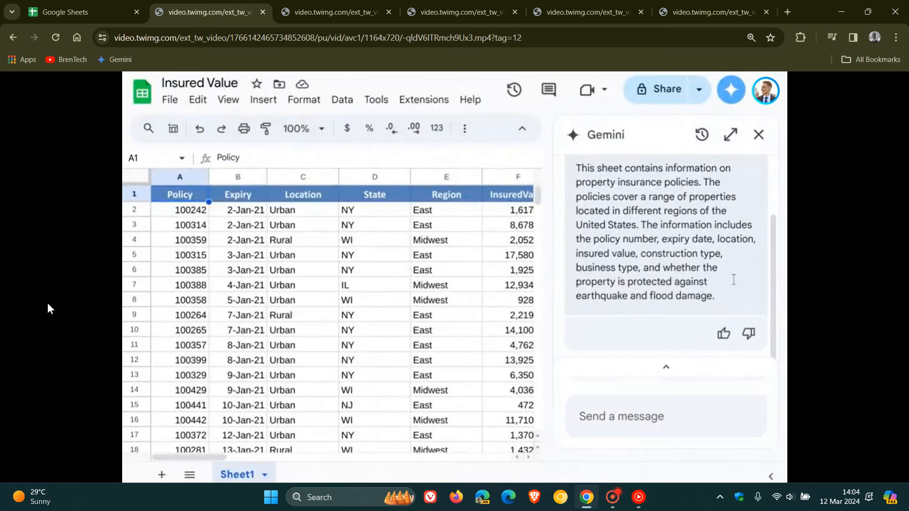
{"action": "mouse_move", "coordinate": [669, 350]}
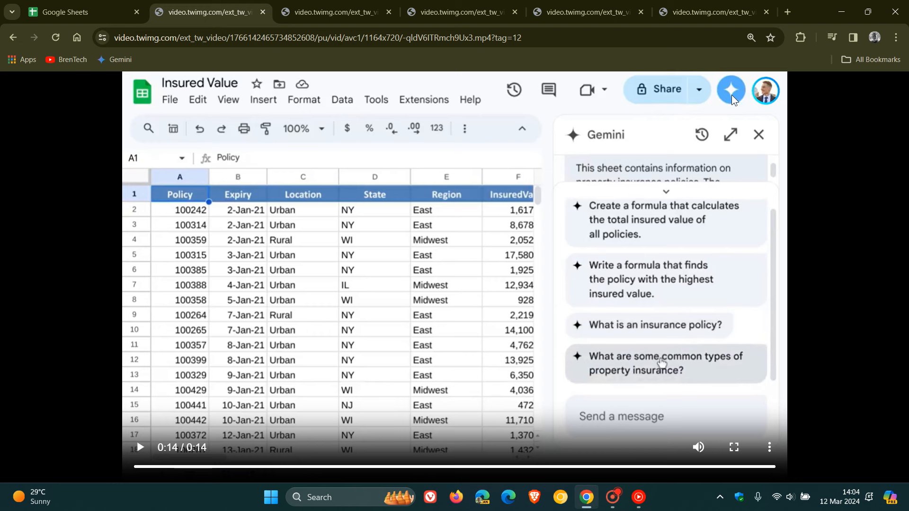
{"action": "mouse_move", "coordinate": [846, 195]}
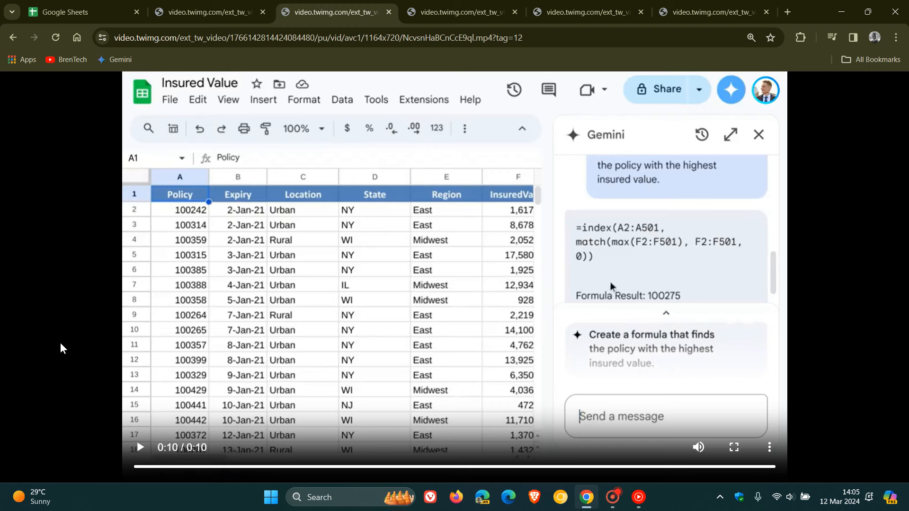
{"action": "mouse_move", "coordinate": [392, 52]}
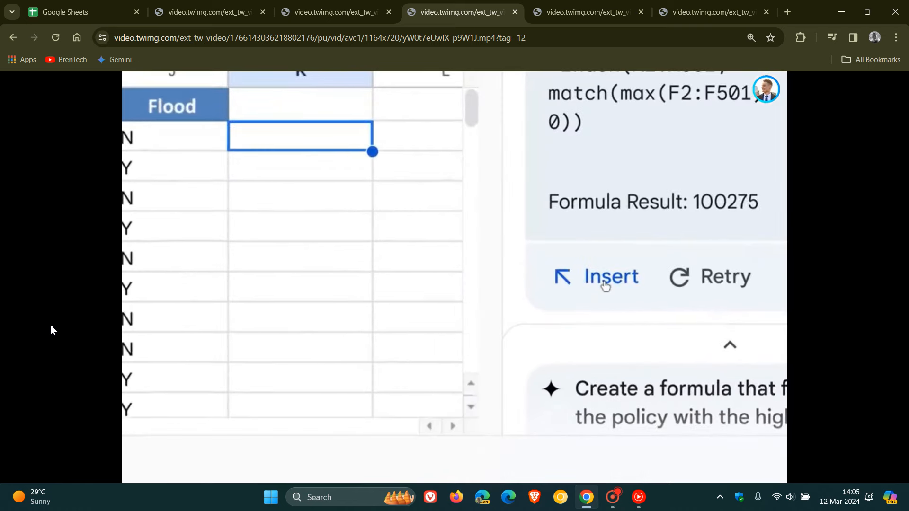
Step: Play the clip where Gemini's formula result 100275 is offered for insertion
{"action": "left_click", "coordinate": [609, 276]}
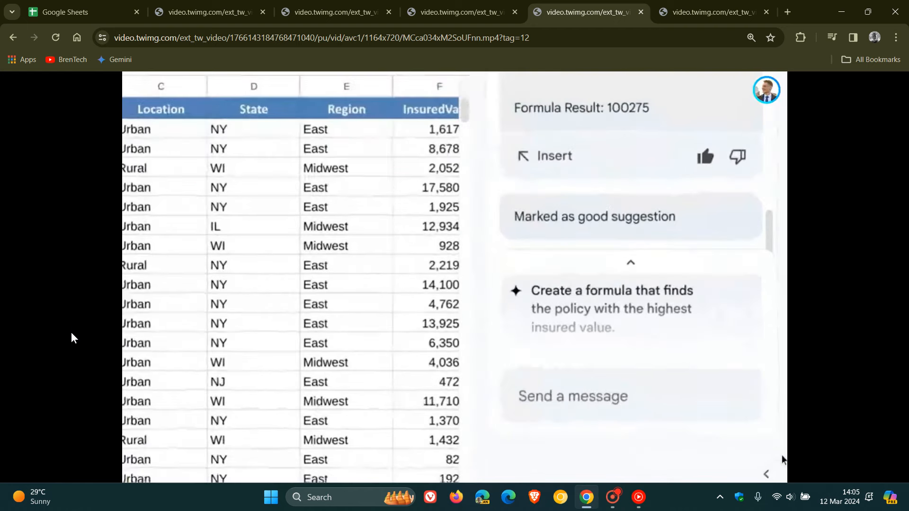
Step: Play the clip prompting Gemini 'Explain this spreadsheet like I'm 5 years old.' through to 0:22
{"action": "left_click", "coordinate": [626, 392]}
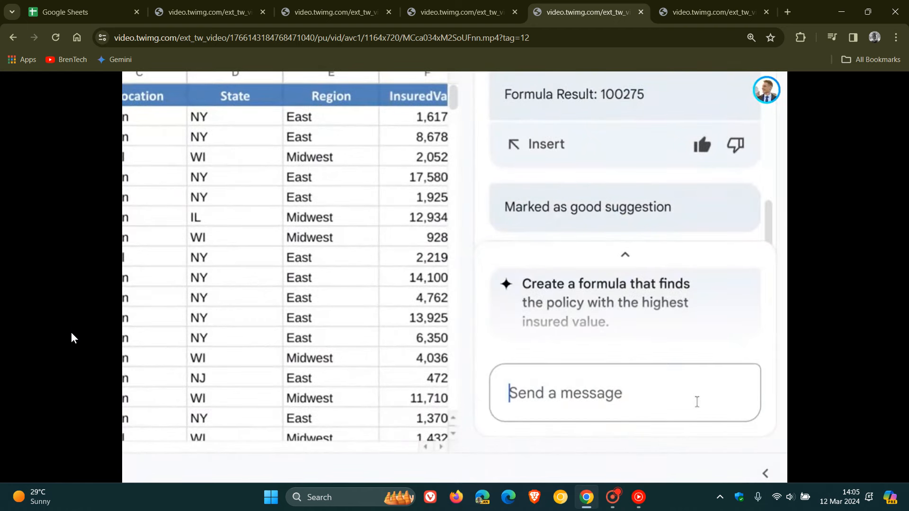
{"action": "type", "text": "Explain this spreadsheet like I'm 5 years old."}
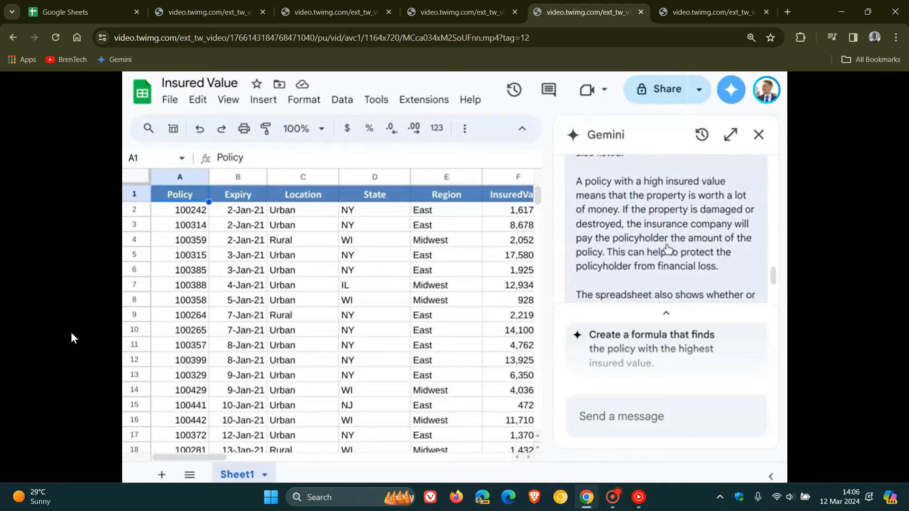
{"action": "scroll", "scroll_direction": "down", "scroll_amount": 3}
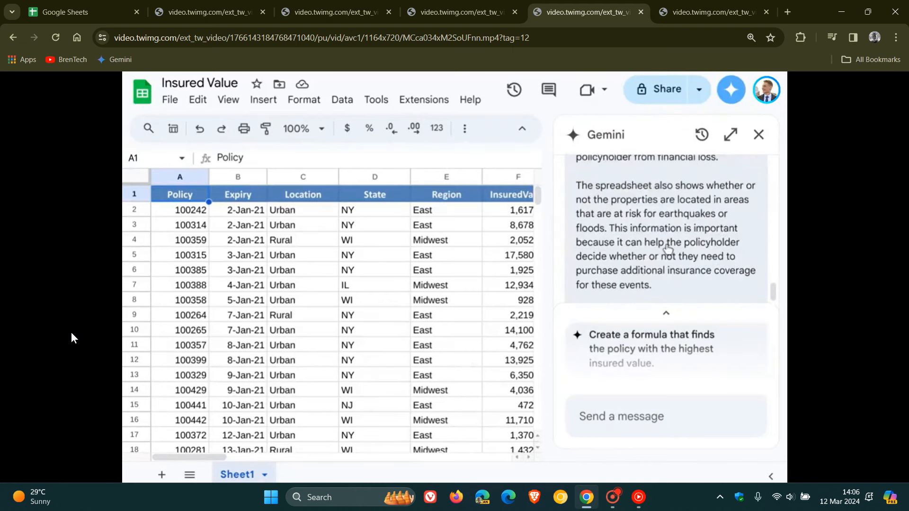
{"action": "left_click", "coordinate": [731, 135]}
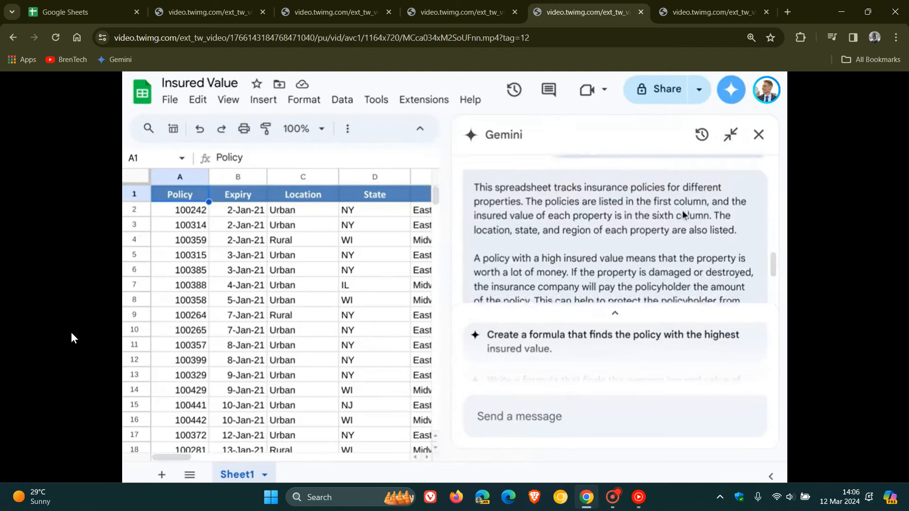
{"action": "scroll", "scroll_direction": "down", "scroll_amount": 3}
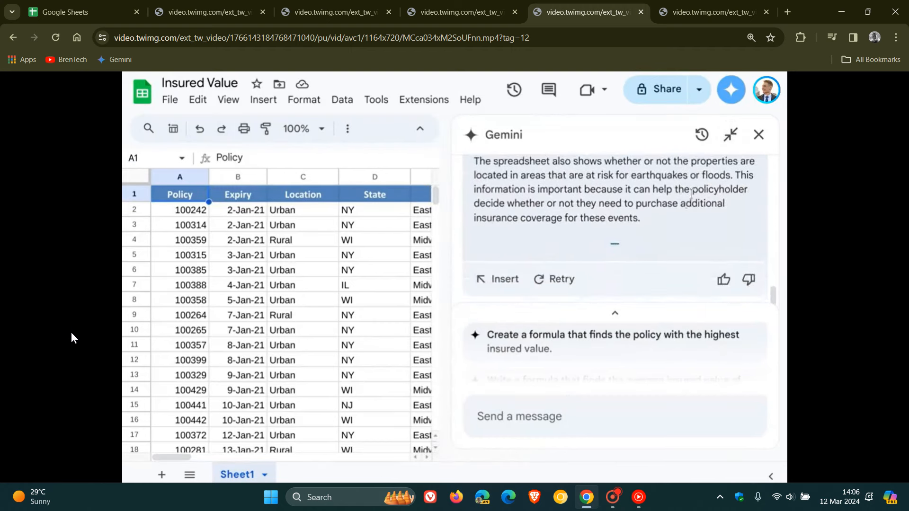
{"action": "left_click", "coordinate": [731, 135]}
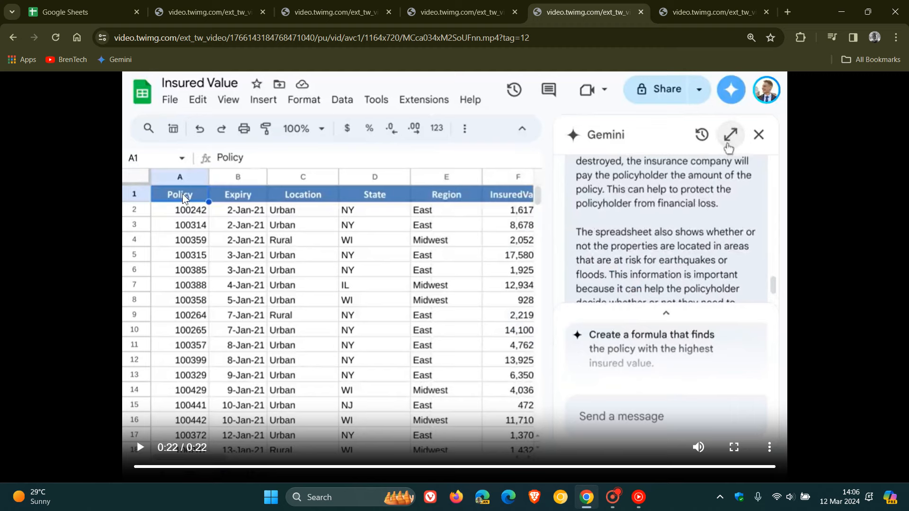
Step: Play the clip prompting 'Create a social media tracker for marketing' until the table lands on Sheet2
{"action": "left_click", "coordinate": [716, 11]}
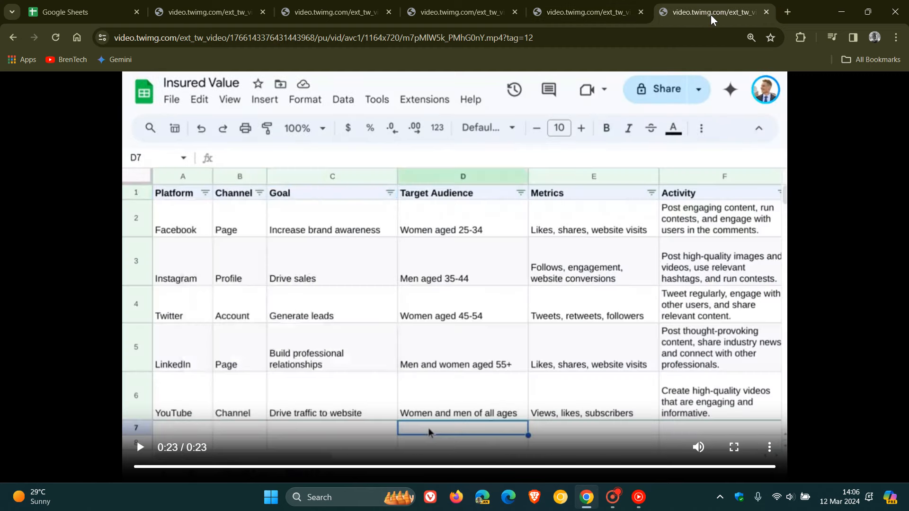
{"action": "left_click", "coordinate": [729, 90]}
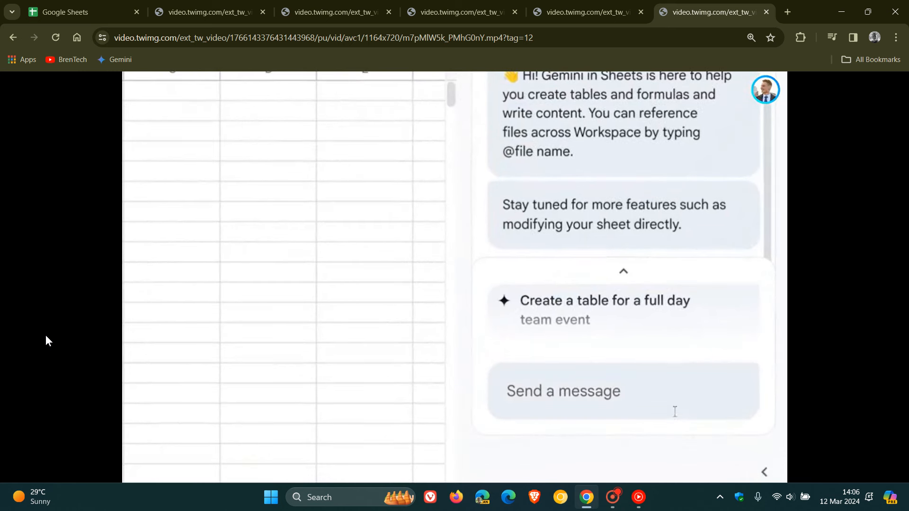
{"action": "type", "text": "Create a social media tracker for marketing"}
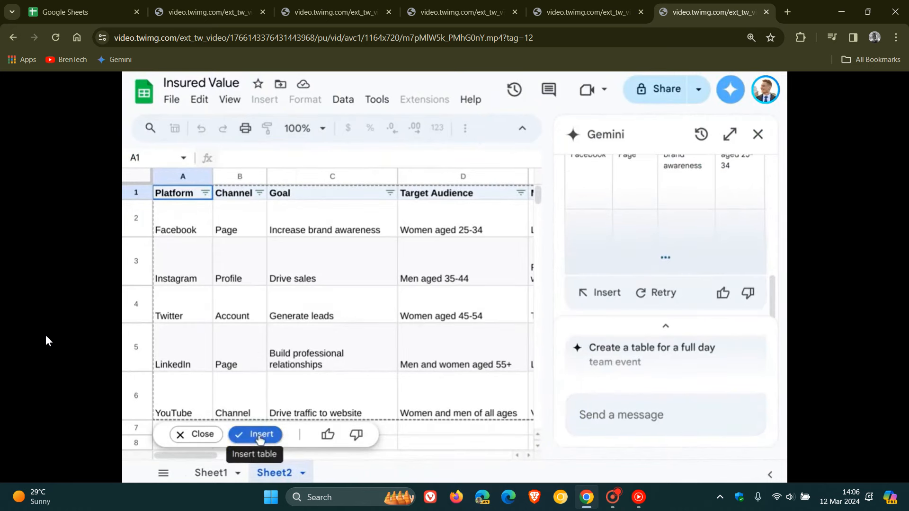
{"action": "left_click", "coordinate": [254, 434]}
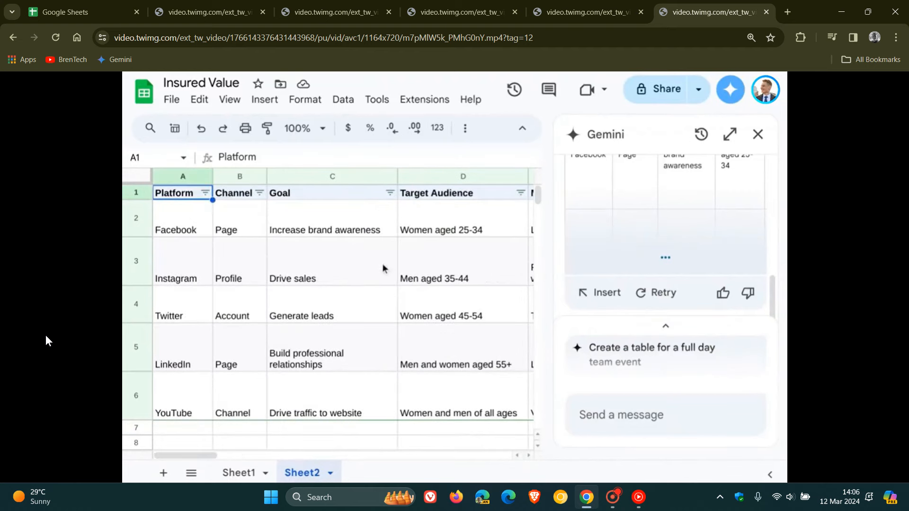
{"action": "left_click", "coordinate": [758, 133]}
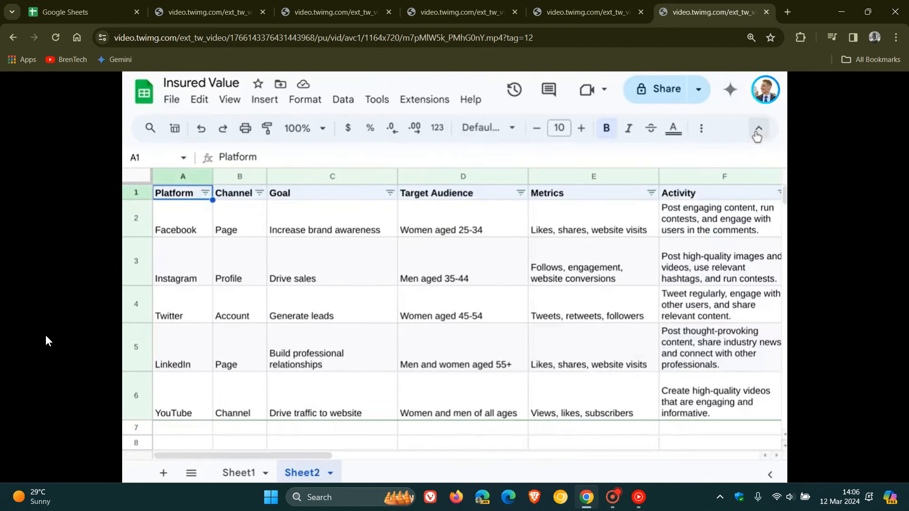
{"action": "left_click", "coordinate": [389, 192]}
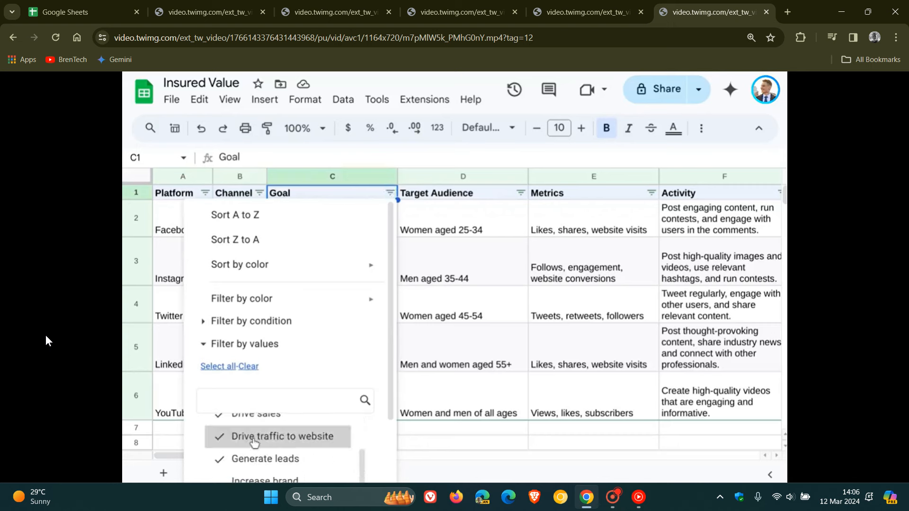
{"action": "left_click", "coordinate": [462, 430]}
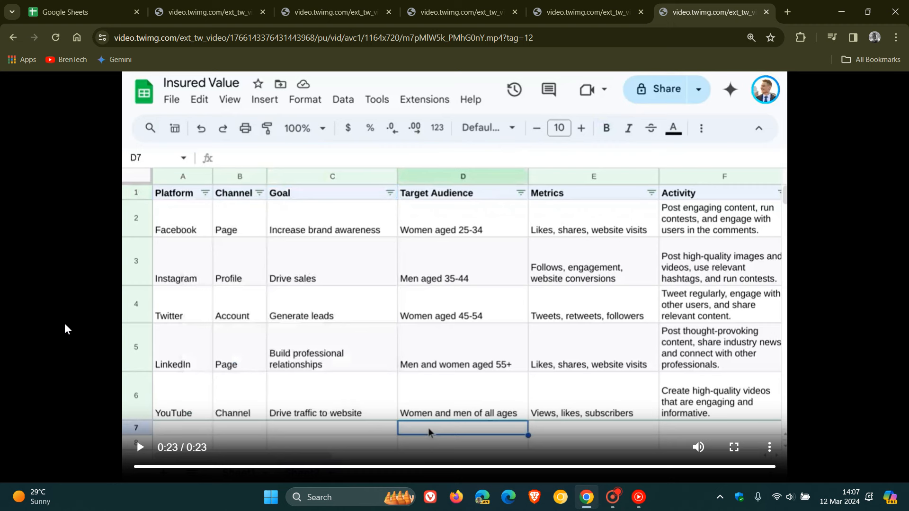
{"action": "mouse_move", "coordinate": [839, 162]}
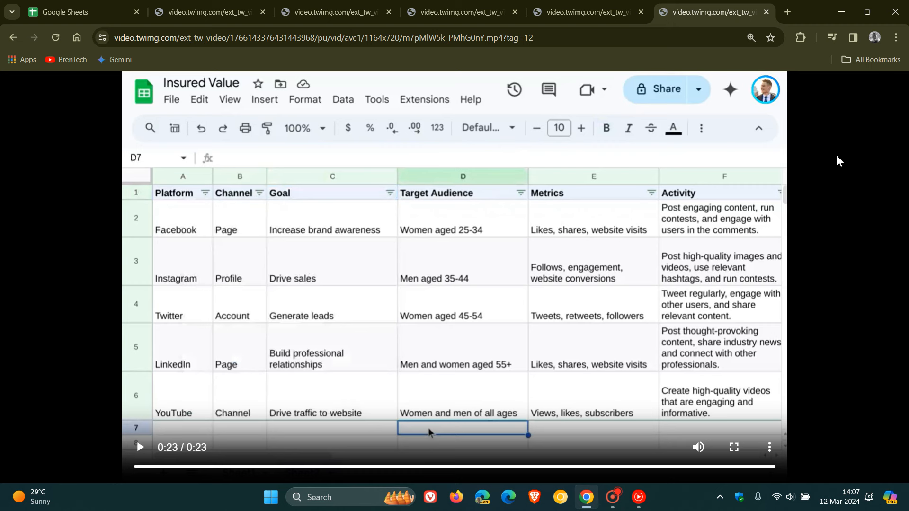
{"action": "mouse_move", "coordinate": [833, 177]}
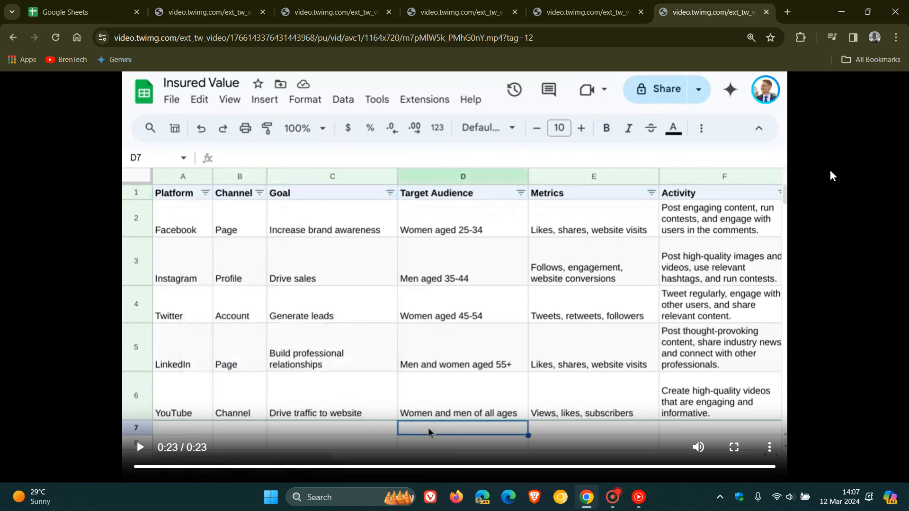